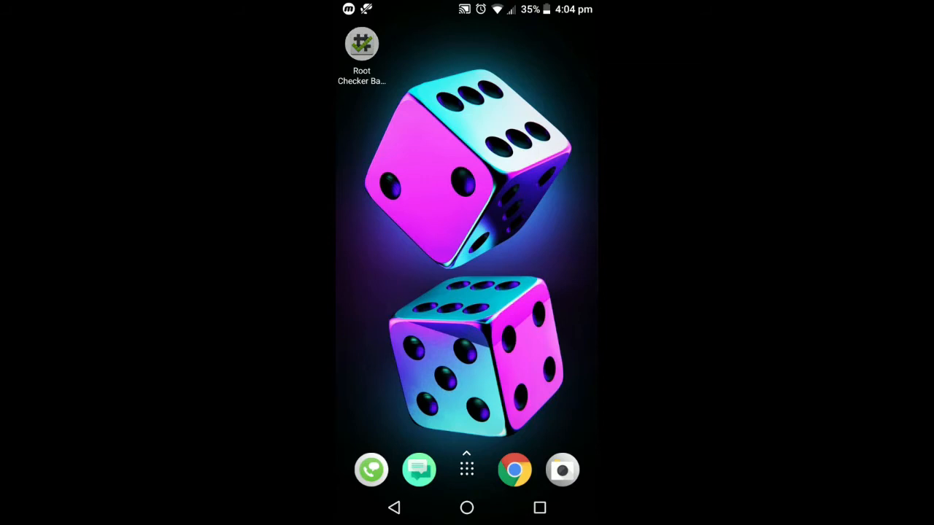
Step: Check the phone's root status in the root checker app and return home
left_click(362, 43)
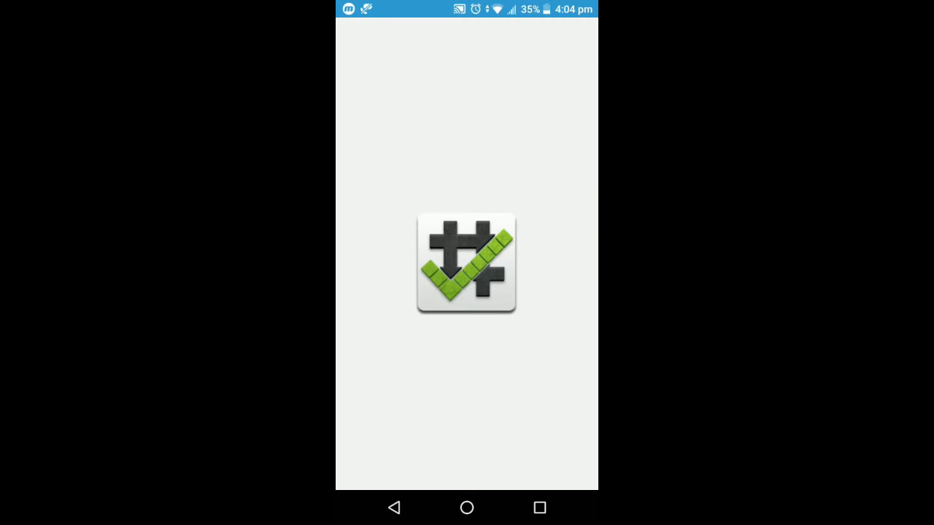
left_click(467, 263)
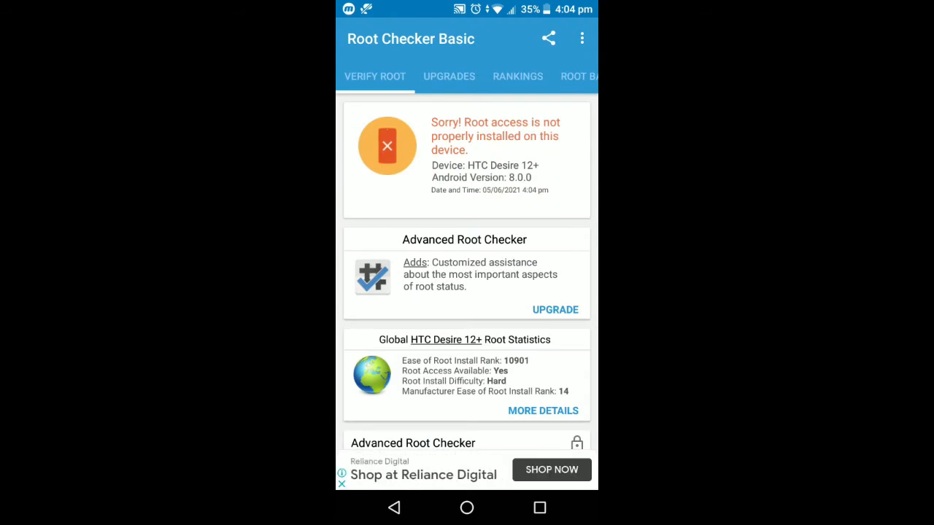
left_click(467, 508)
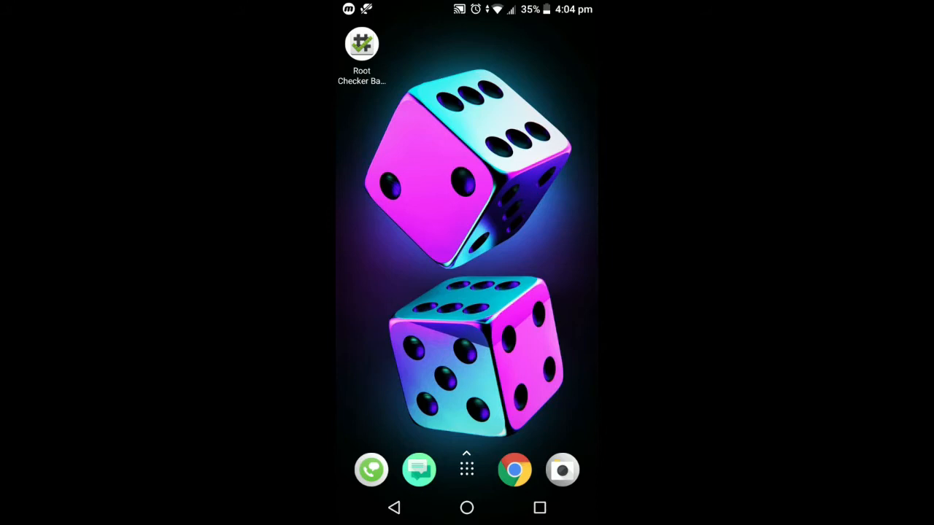
Step: Search Google in Chrome for 'github magisk'
left_click(514, 470)
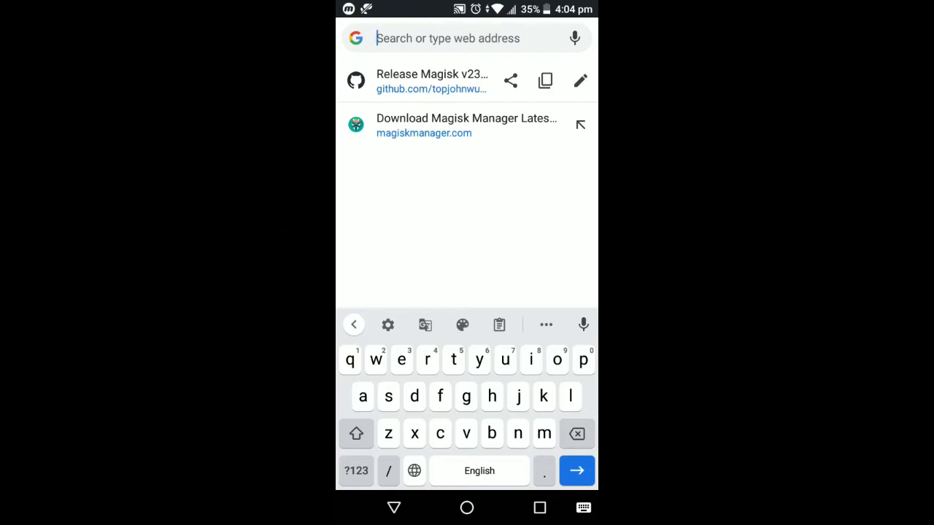
type("github magisk")
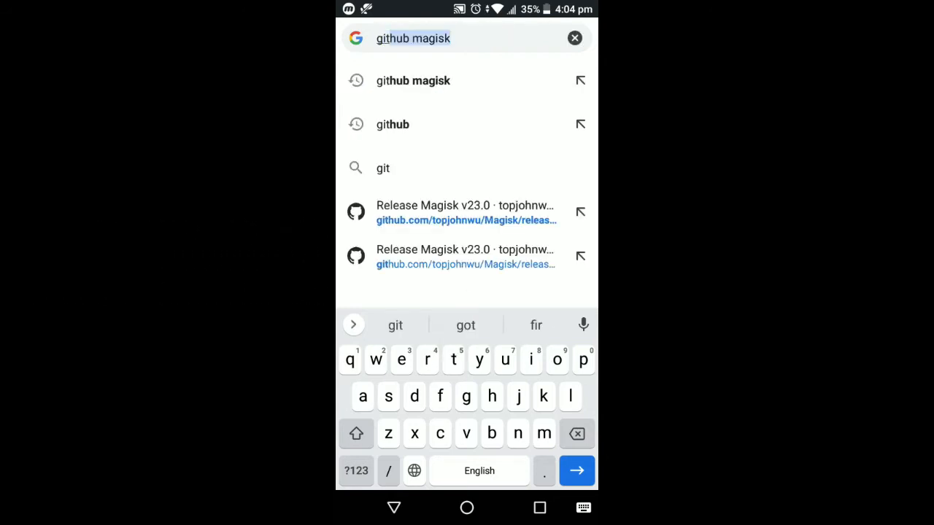
left_click(464, 213)
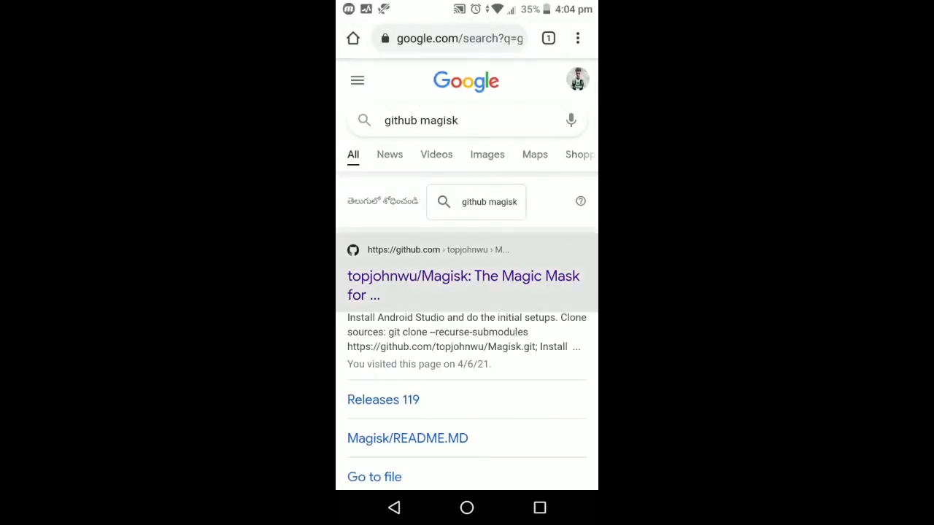
Step: Go from the topjohnwu/Magisk repository to the Magisk v23.0 release page
left_click(463, 285)
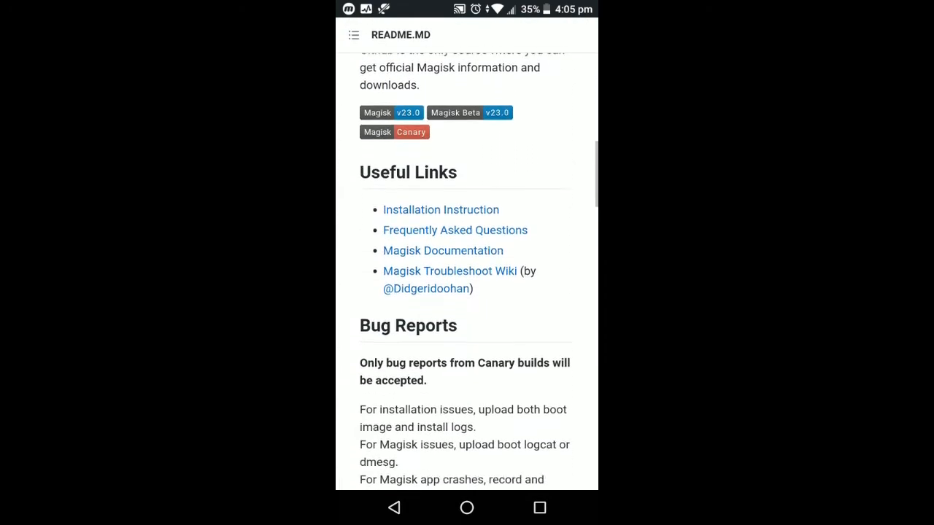
scroll("down", 3)
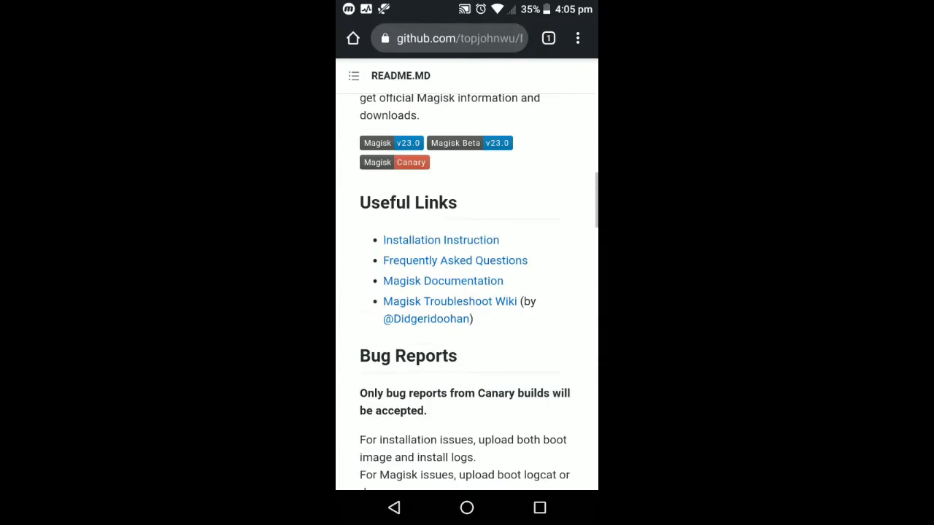
scroll("up", 3)
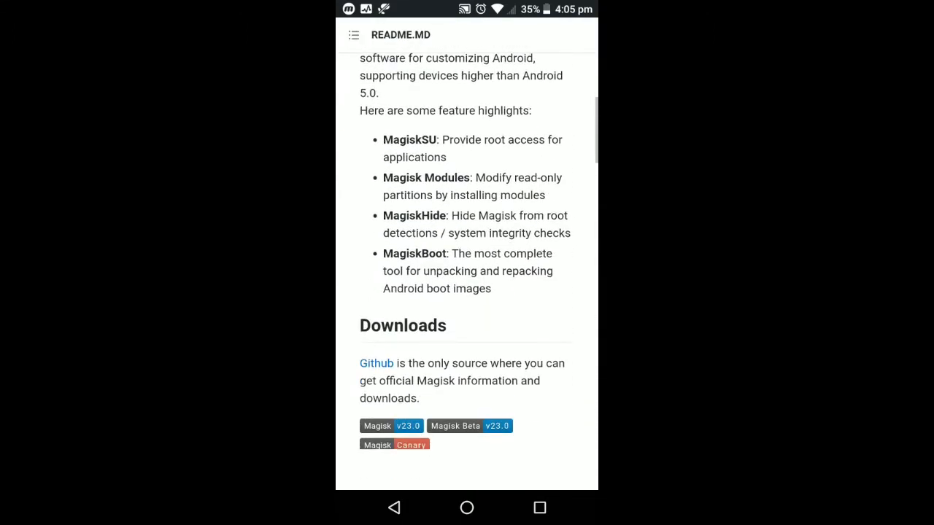
scroll("down", 3)
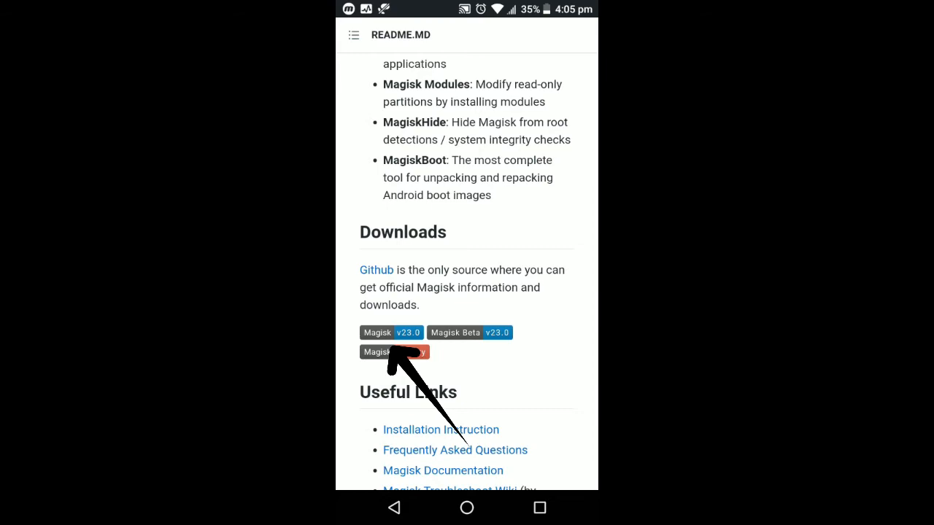
left_click(392, 332)
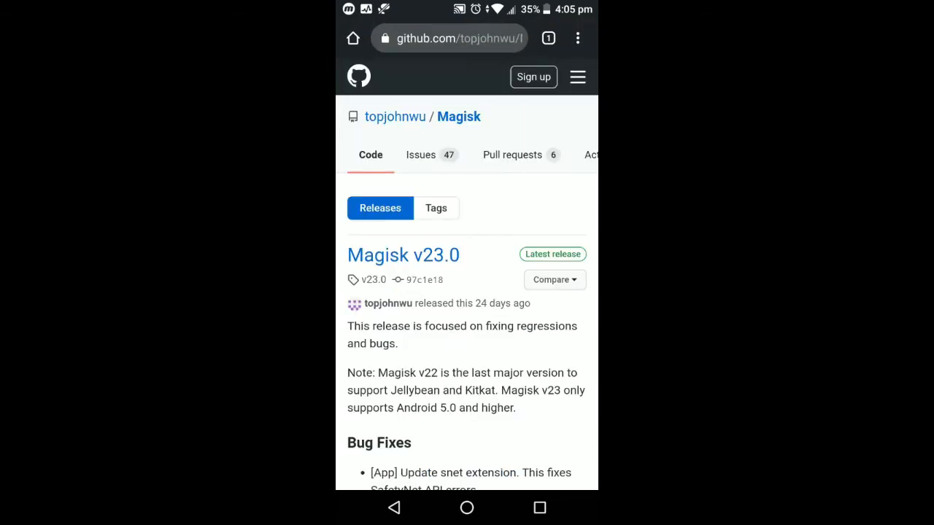
Step: Expand the release Assets and download Magisk-v23.0.apk
scroll("down", 3)
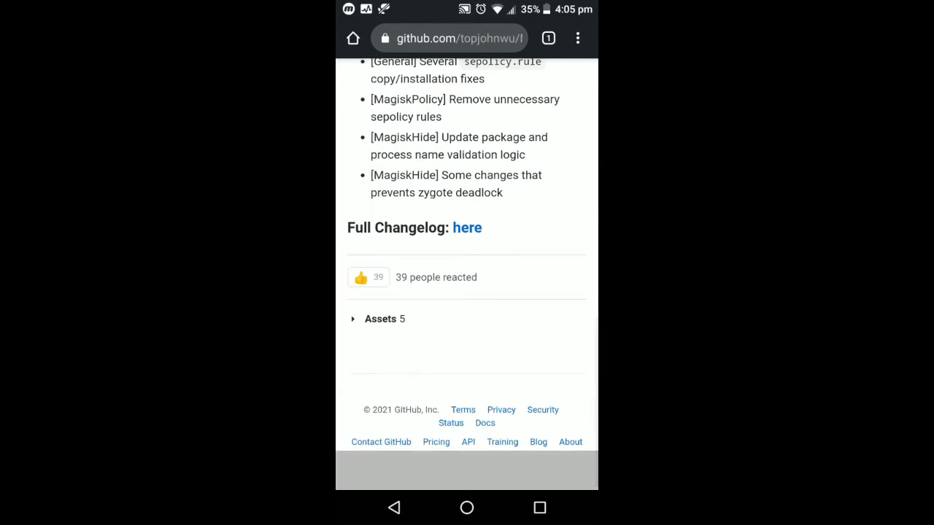
left_click(379, 318)
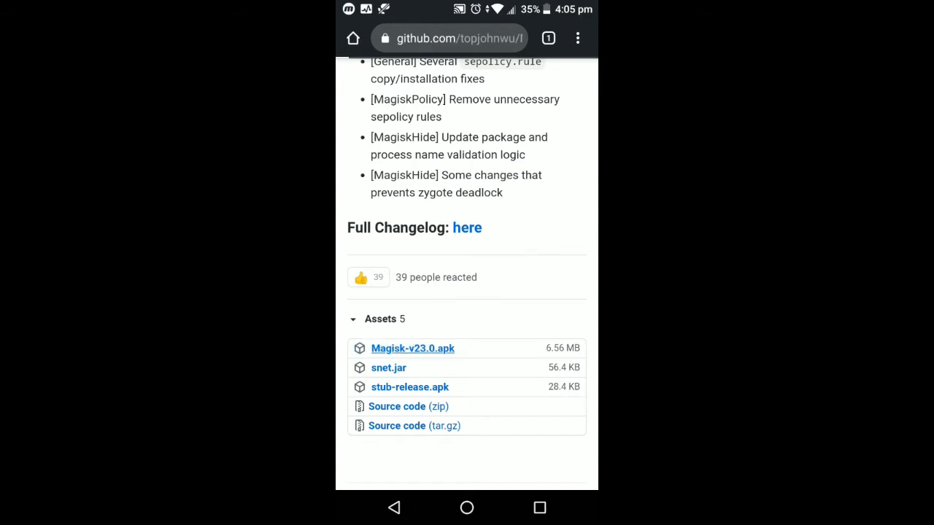
left_click(412, 347)
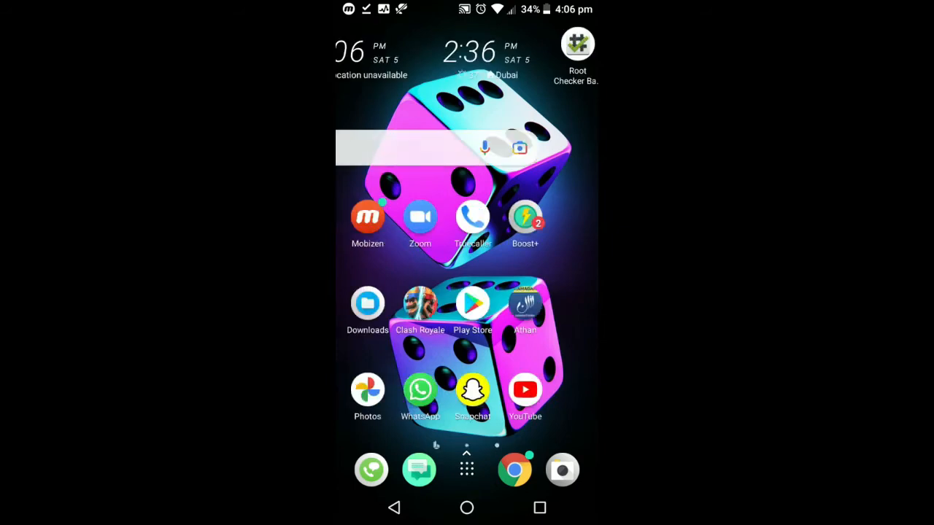
Step: Rename the downloaded Magisk-v23.0.apk to Magisk-v23.0.zip in Downloads
left_click(367, 302)
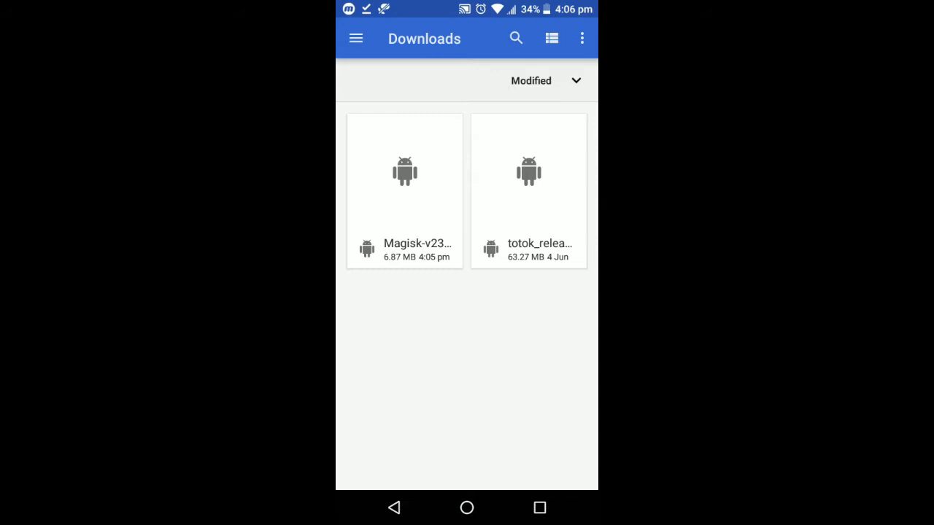
left_click(552, 38)
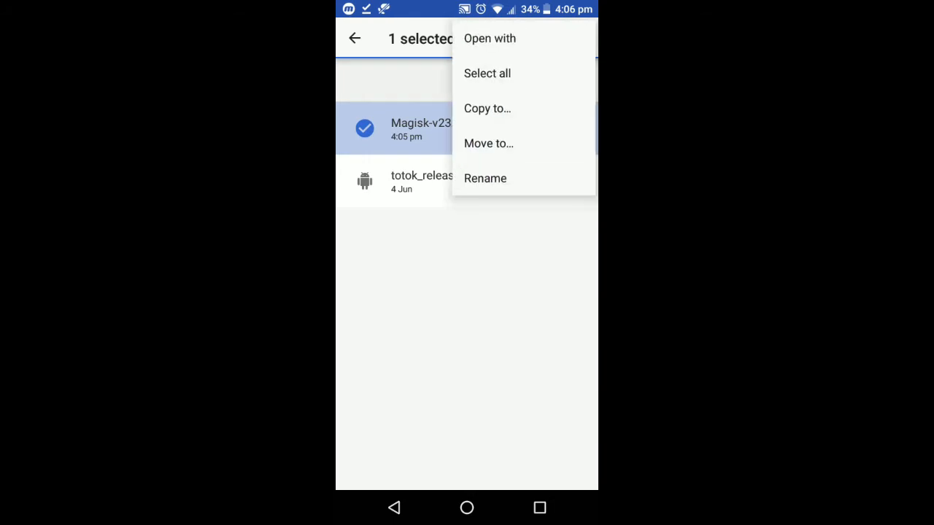
left_click(484, 178)
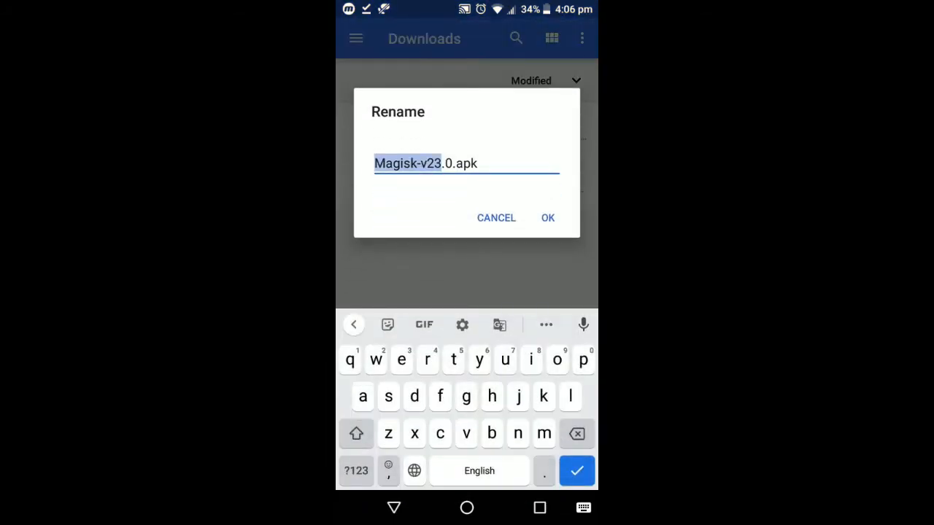
left_click(479, 163)
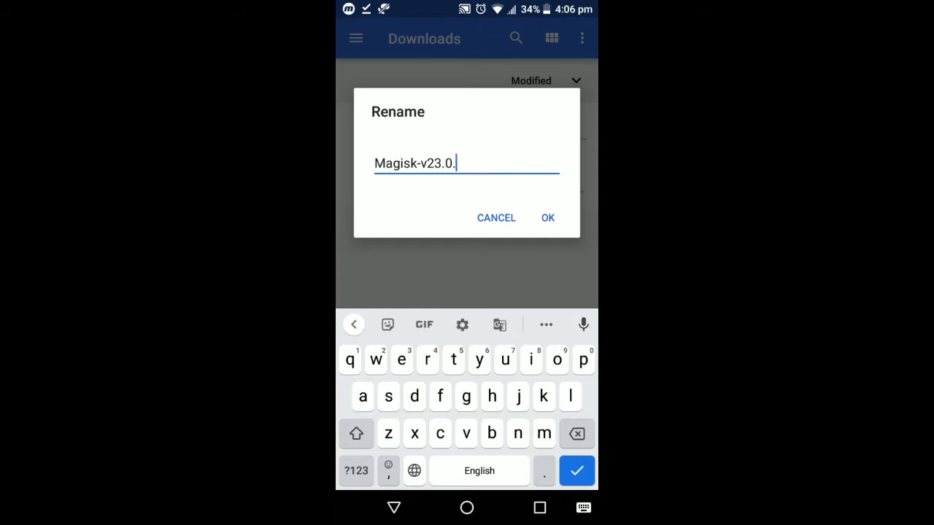
type("zip")
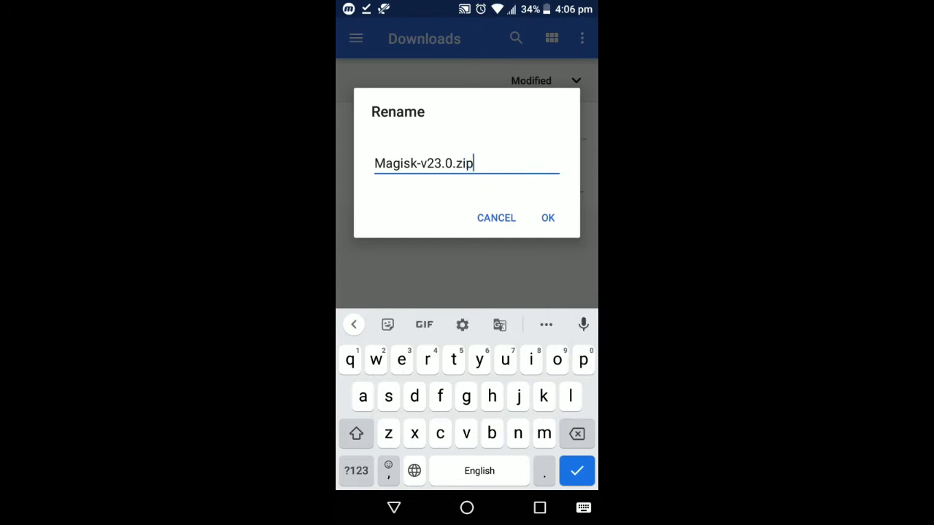
left_click(547, 218)
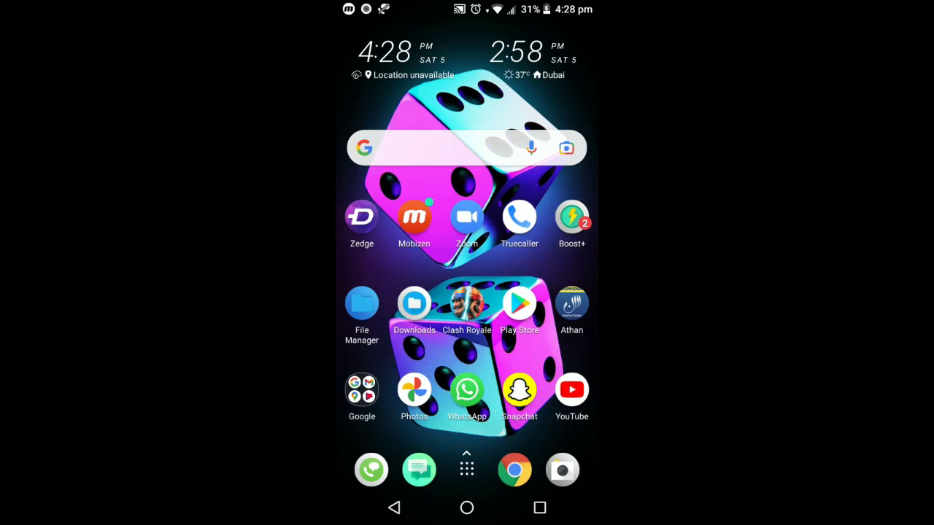
Step: Move the Magisk and uninstall zip files from Downloads to the SD card's Root folder
left_click(414, 302)
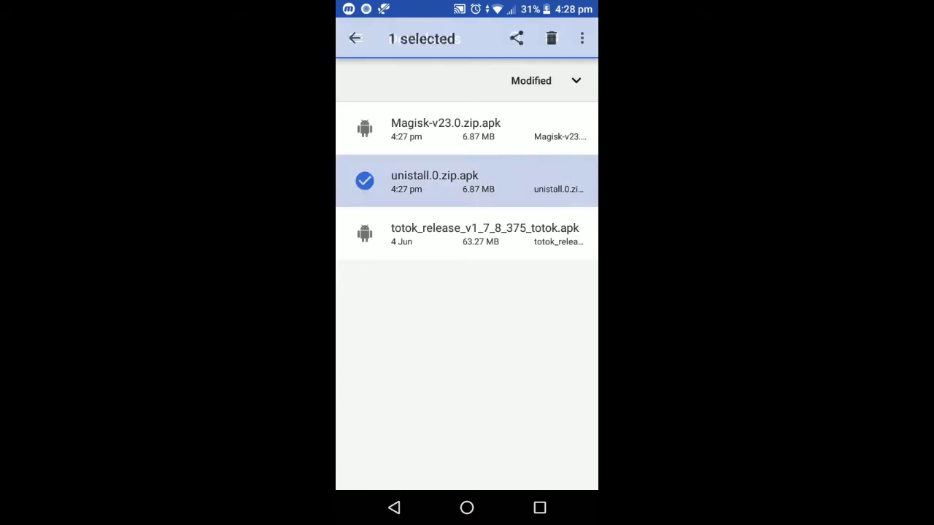
left_click(581, 38)
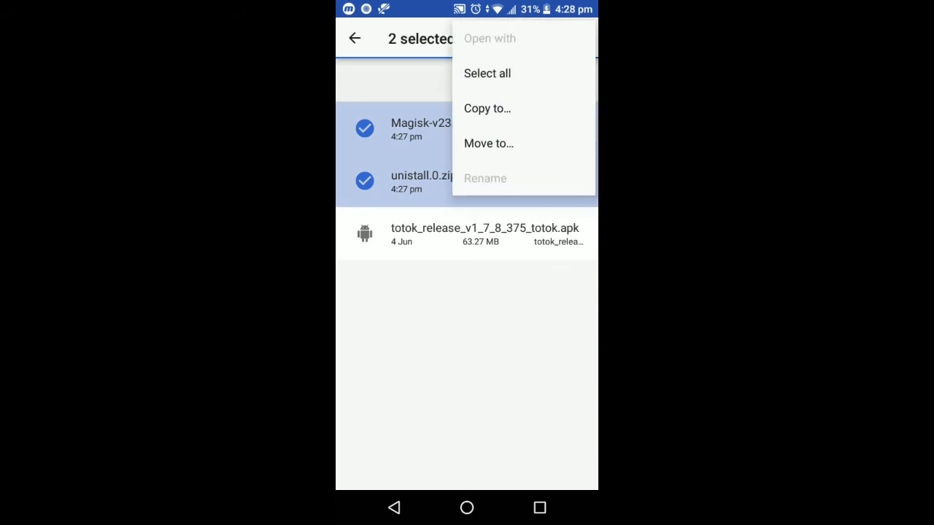
left_click(488, 143)
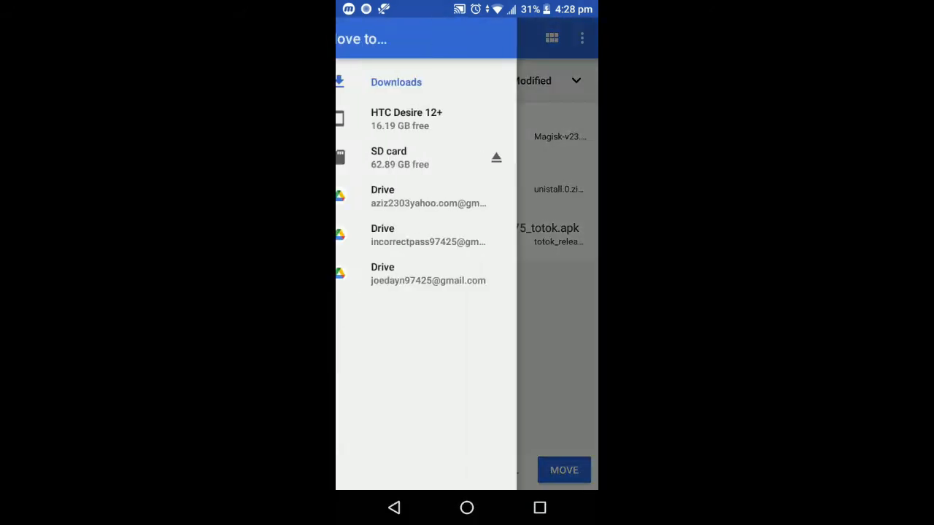
left_click(388, 158)
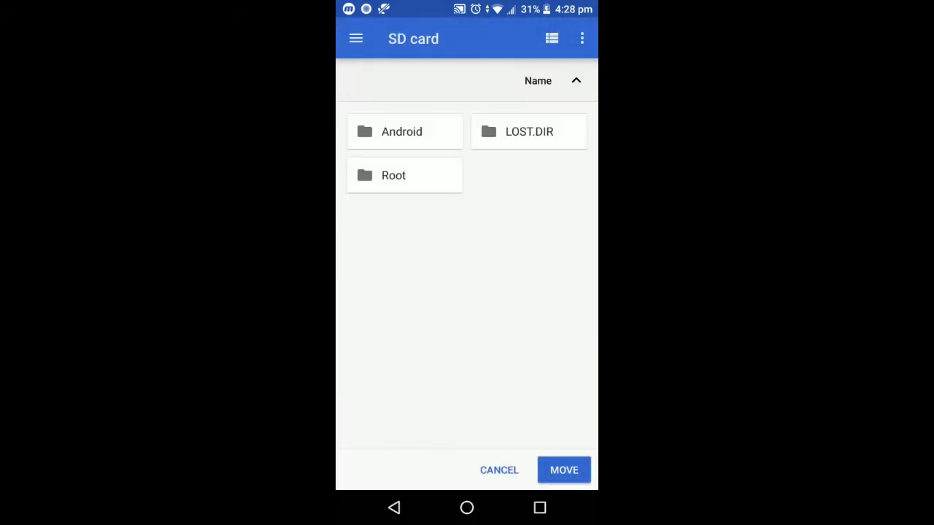
left_click(394, 175)
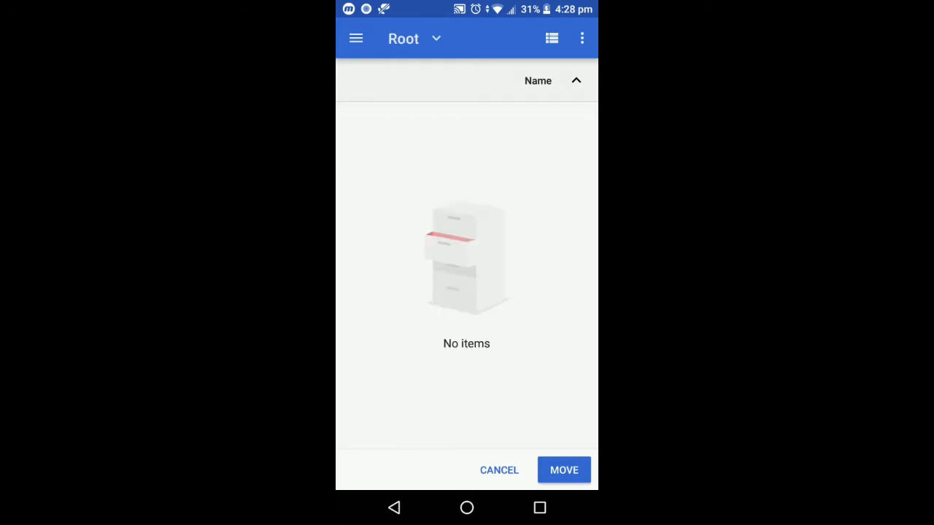
left_click(563, 470)
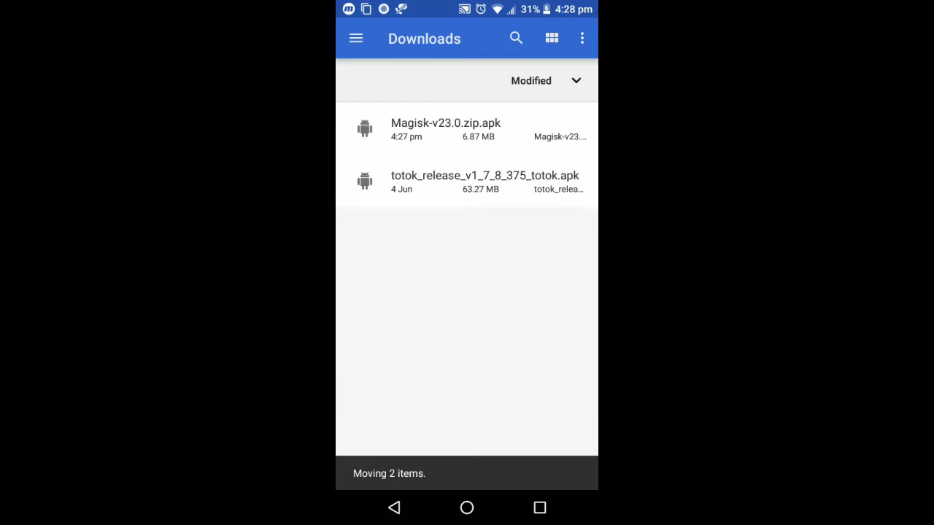